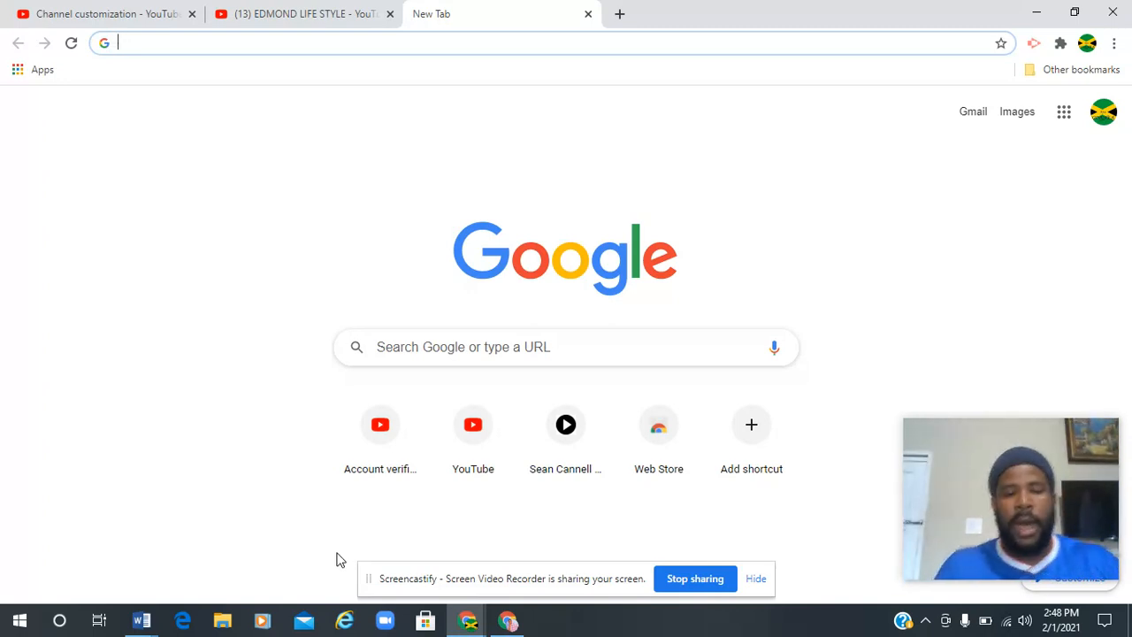
Search Google for 'adsense sign up' and open the Google AdSense ad result.
left_click(566, 347)
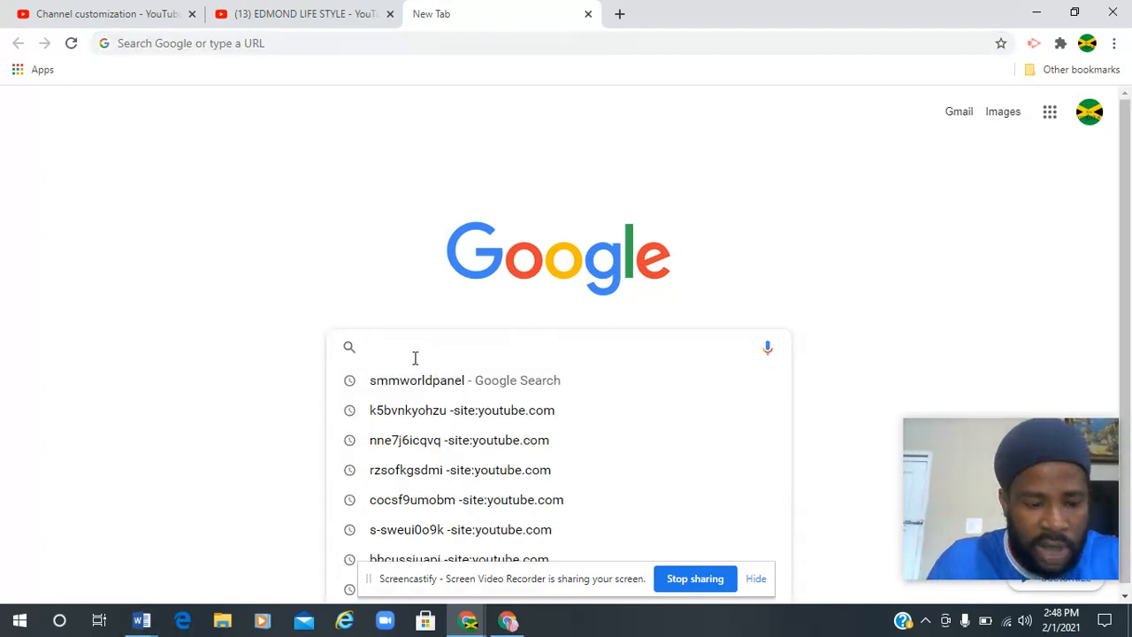
type("adsense sign up")
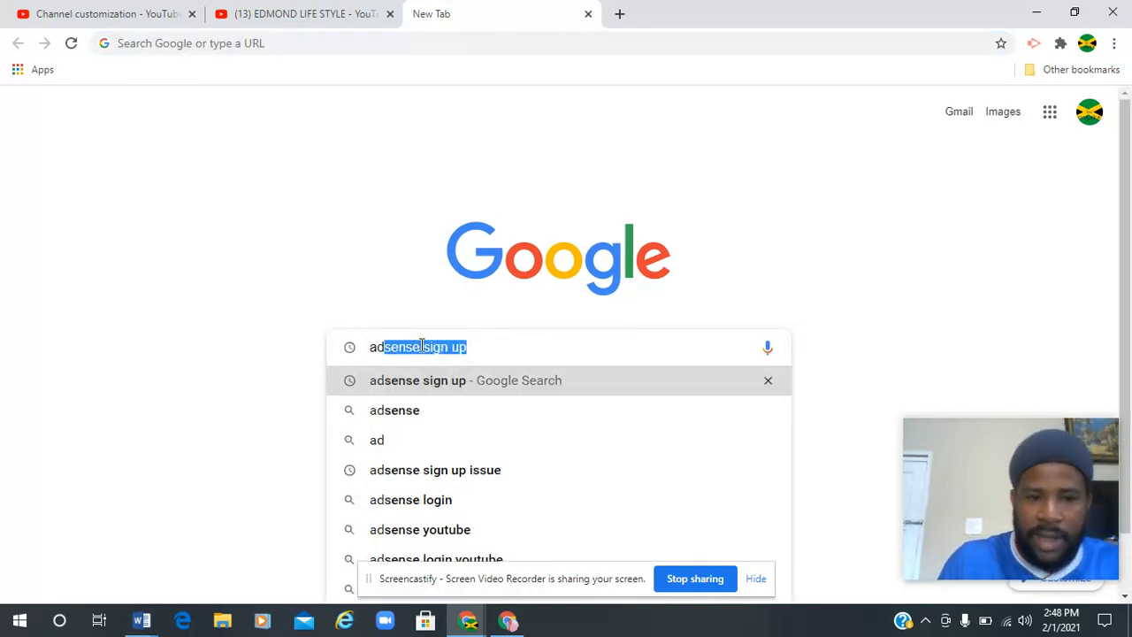
left_click(497, 347)
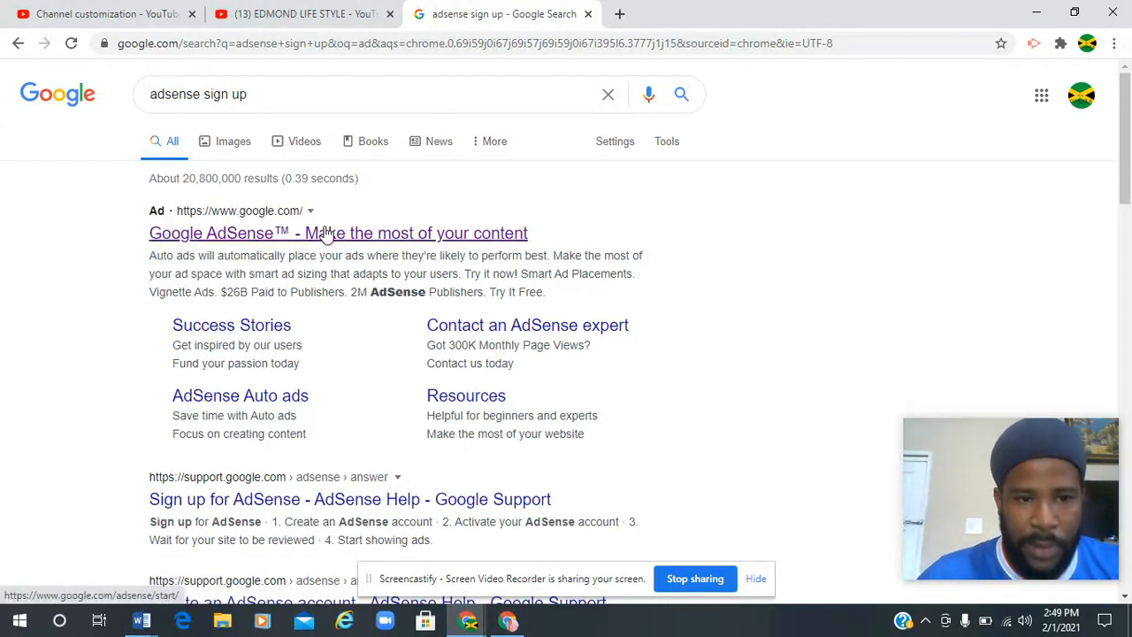
left_click(338, 233)
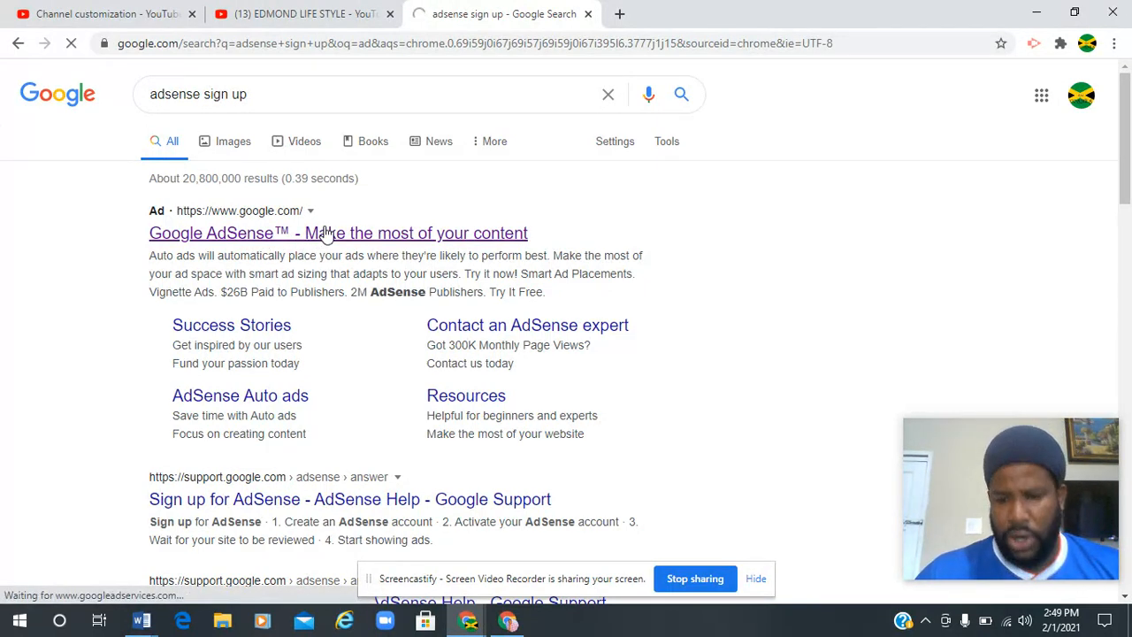
left_click(338, 233)
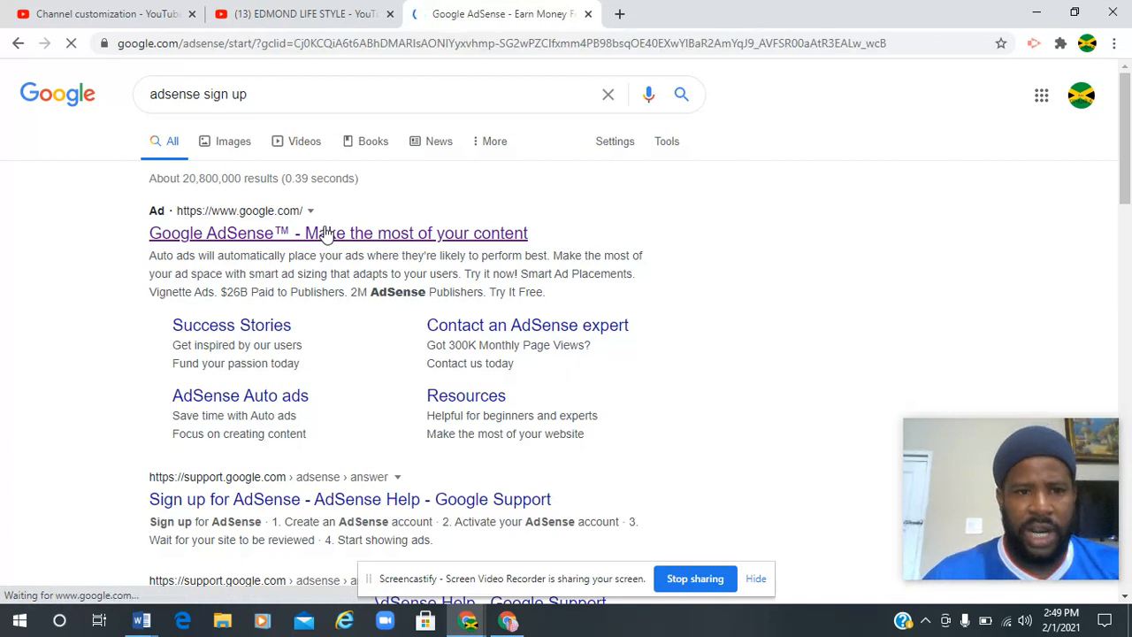
Start the AdSense application with Get started to reach the website-and-email form.
left_click(338, 233)
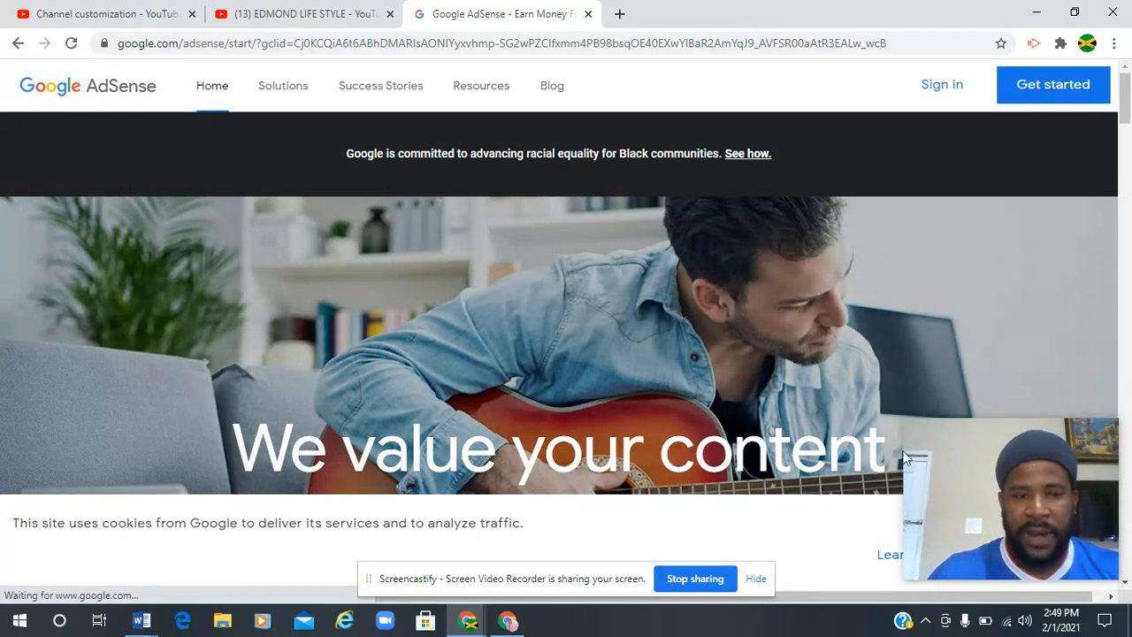
mouse_move(256, 107)
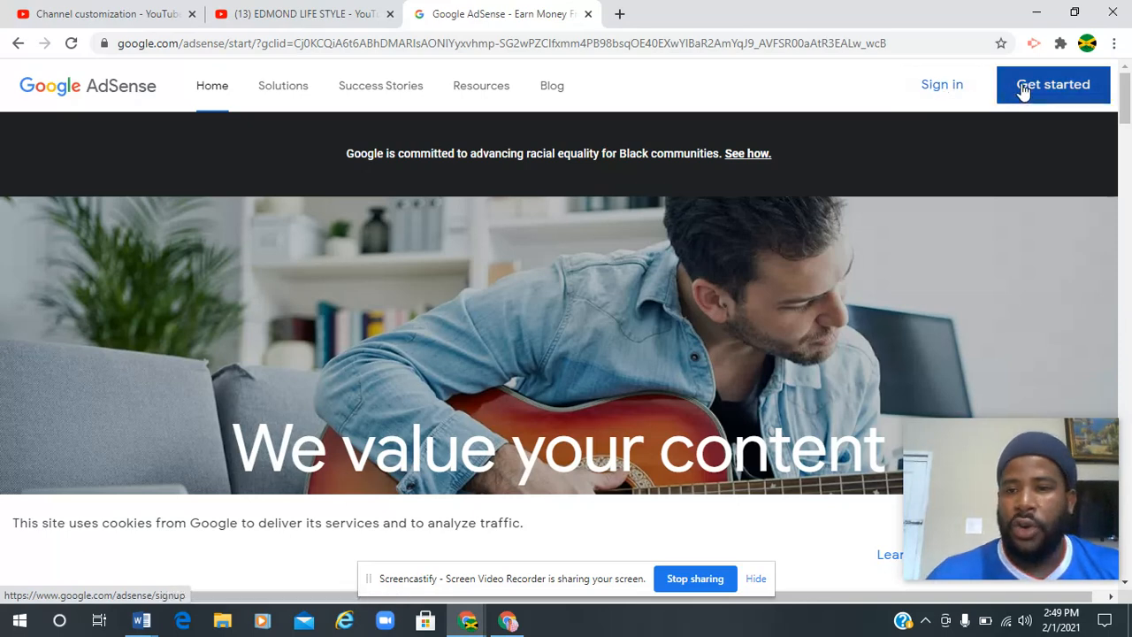
left_click(1052, 84)
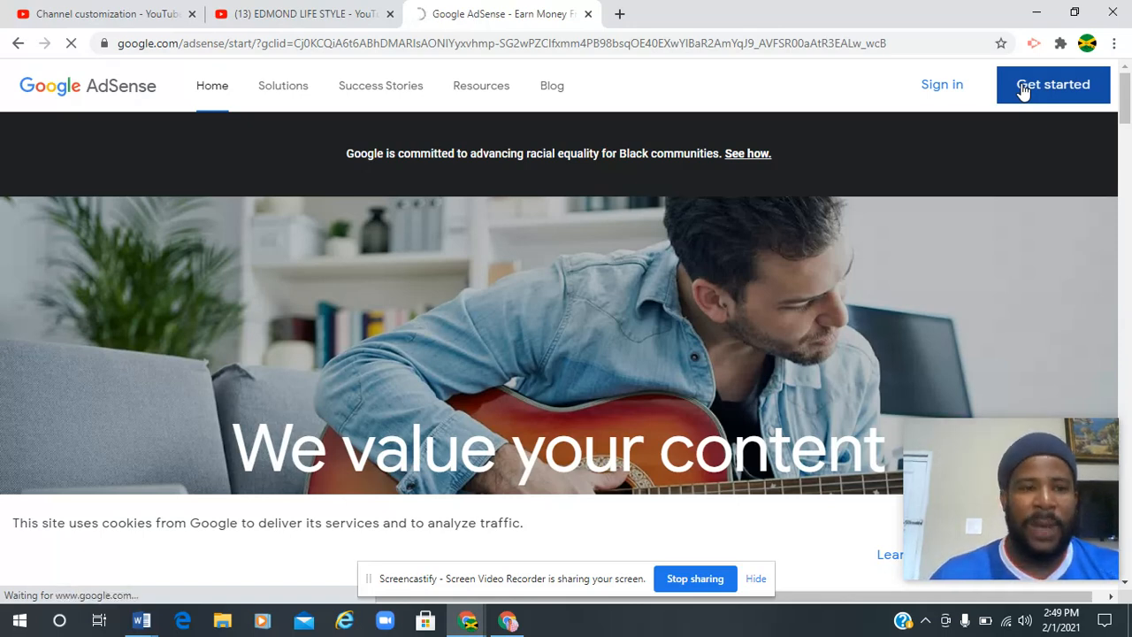
left_click(1052, 84)
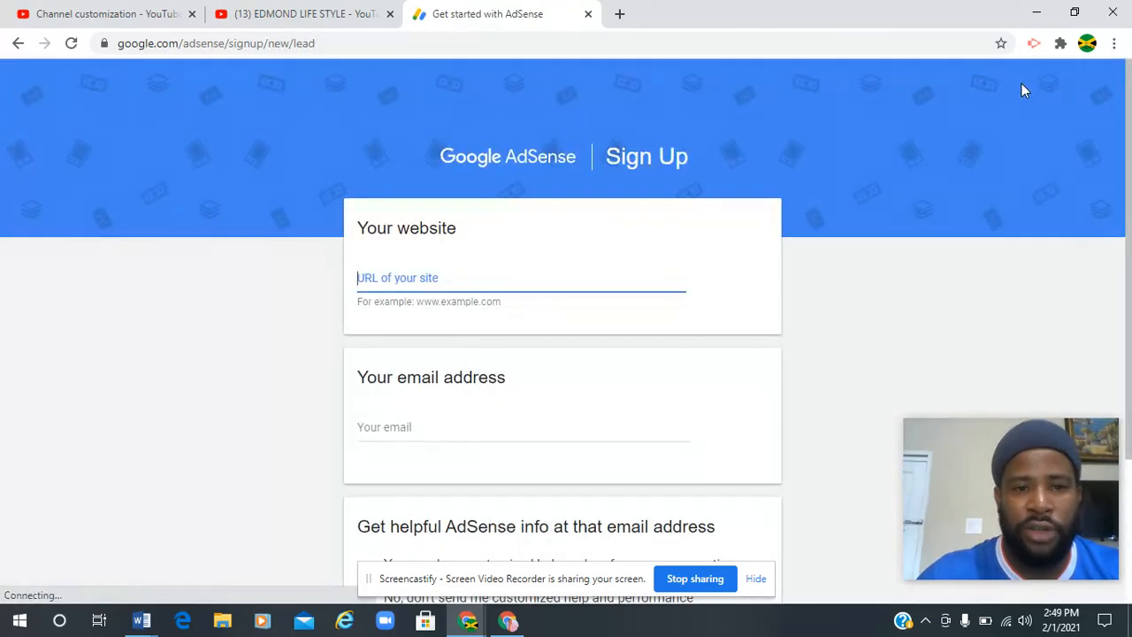
left_click(522, 278)
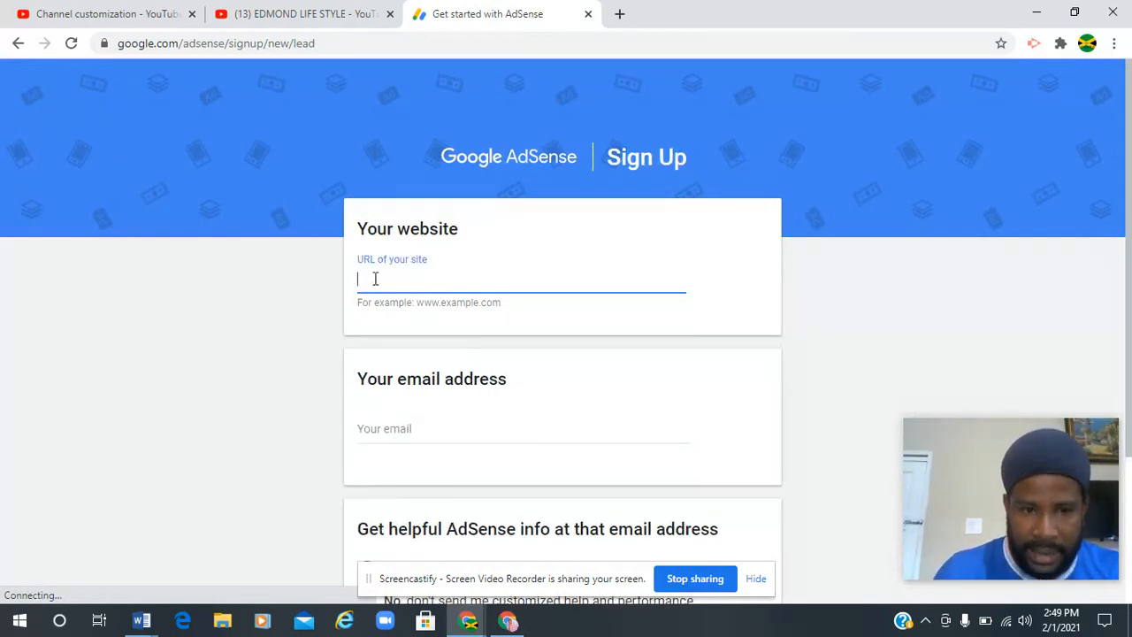
left_click(303, 13)
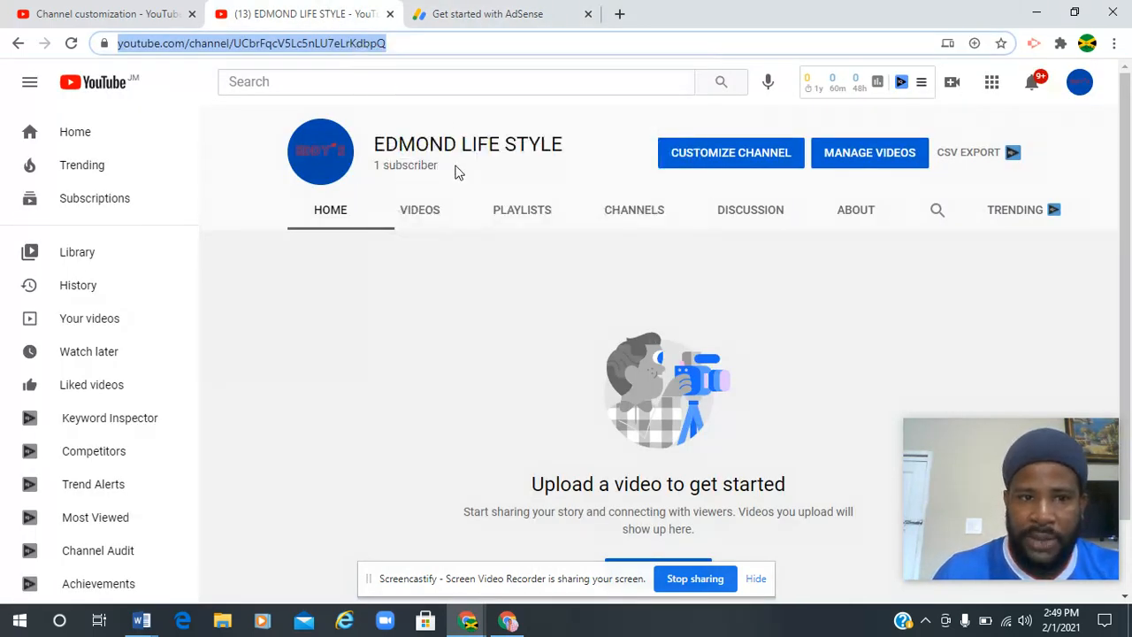
left_click(487, 13)
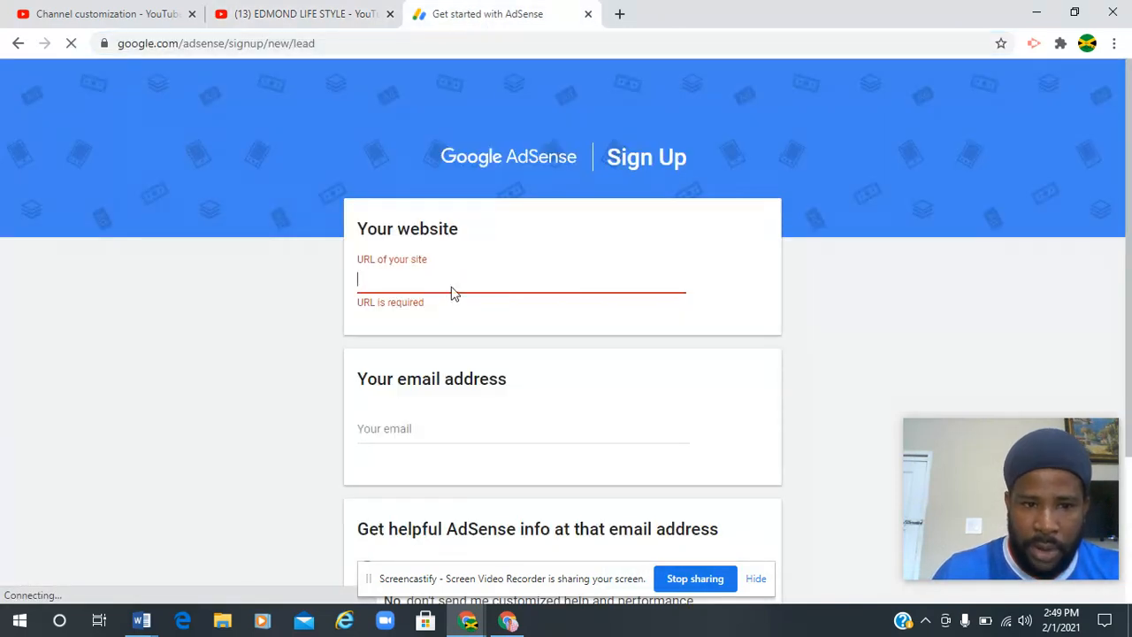
type("https://www.youtube.com/channel/UCbrFqcV5Lc5nLU7eLrKdbpQ")
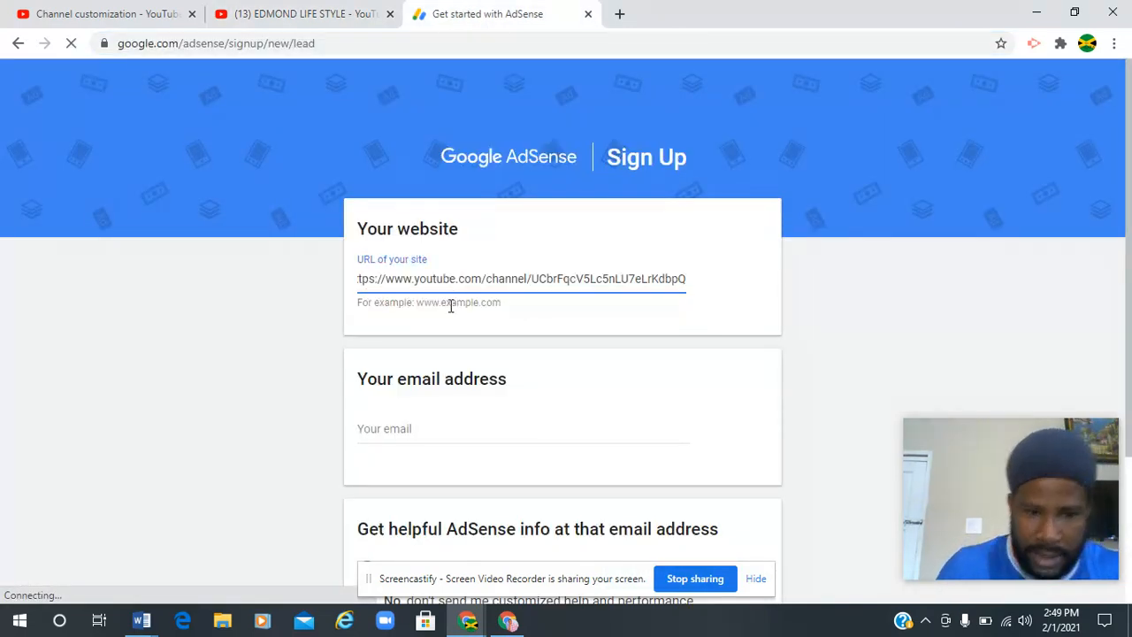
left_click(522, 428)
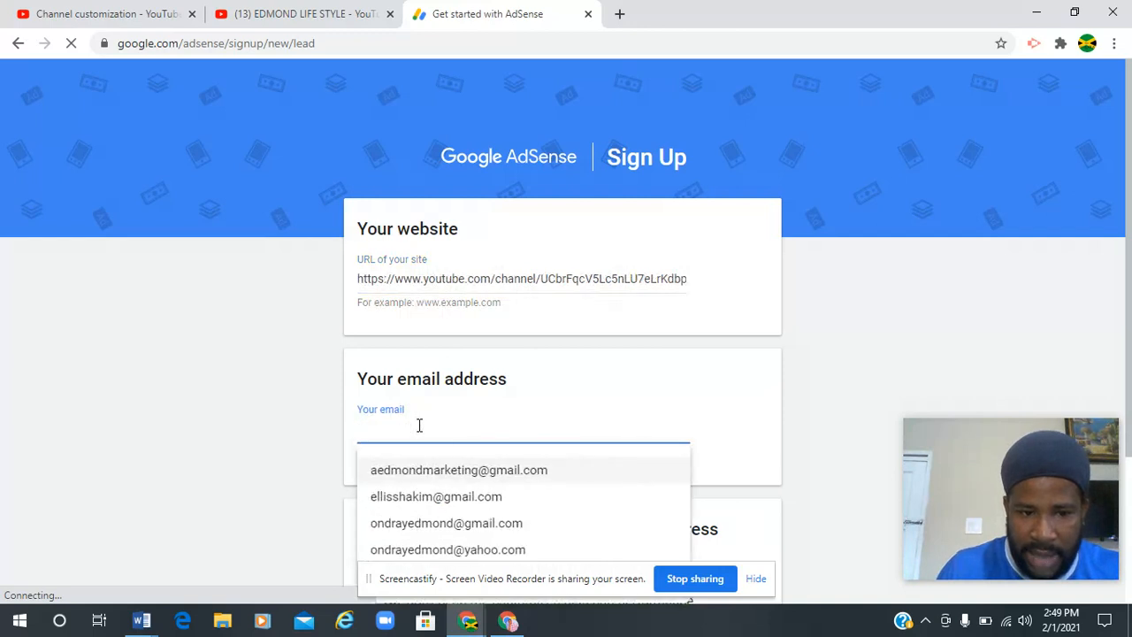
left_click(448, 549)
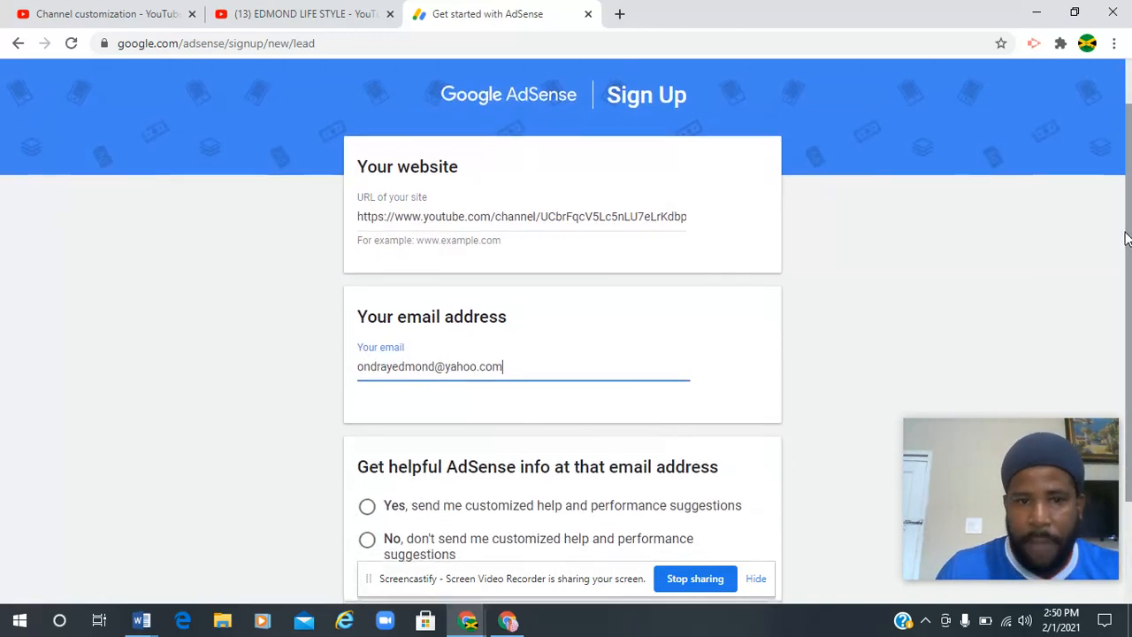
scroll("down", 3)
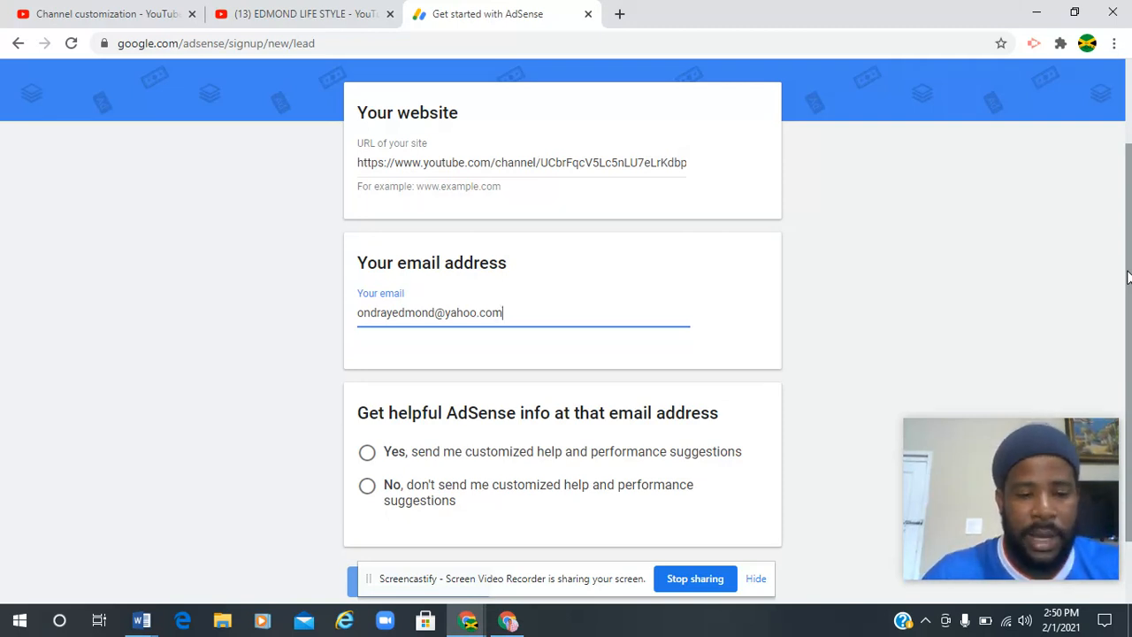
mouse_move(866, 344)
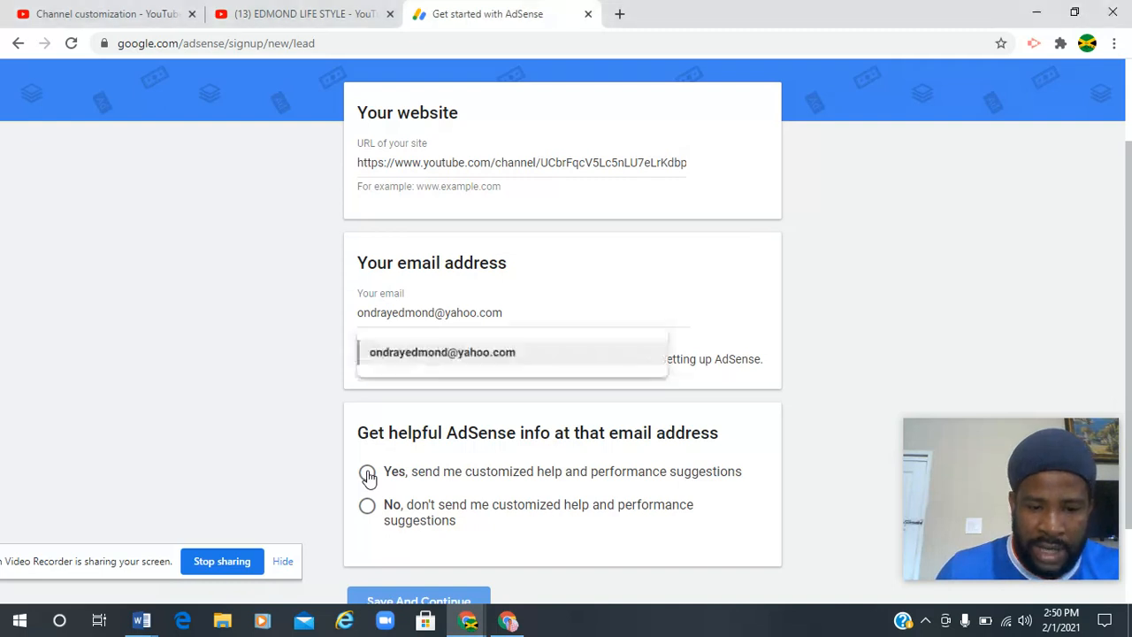
Opt in to customized help with Yes, save the sign-up, and continue on YouTube.
left_click(367, 471)
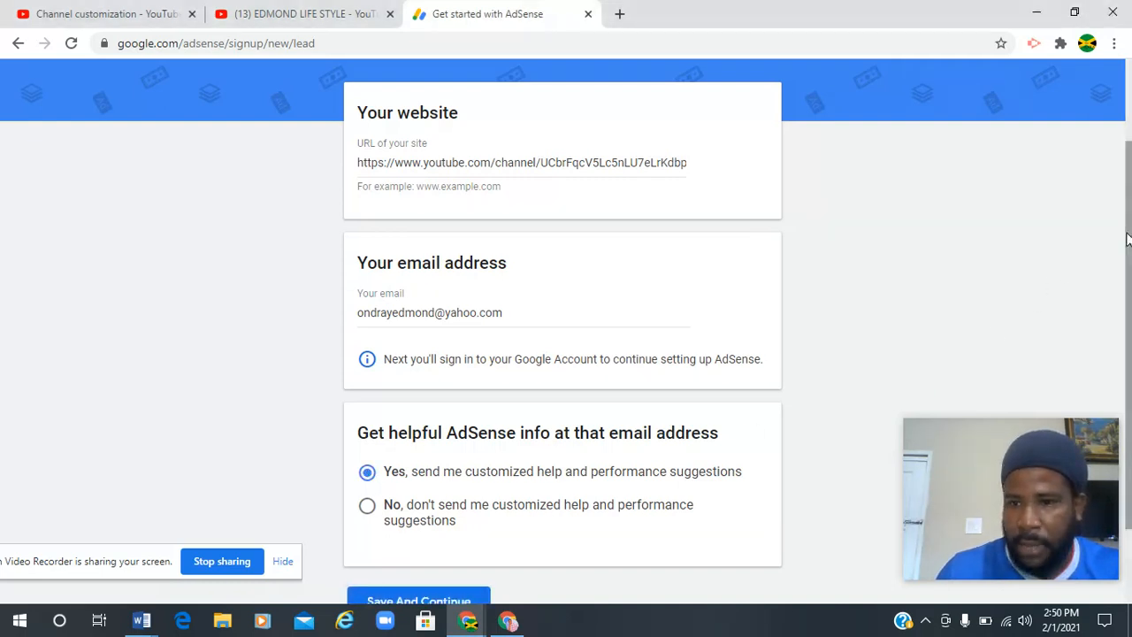
scroll("down", 3)
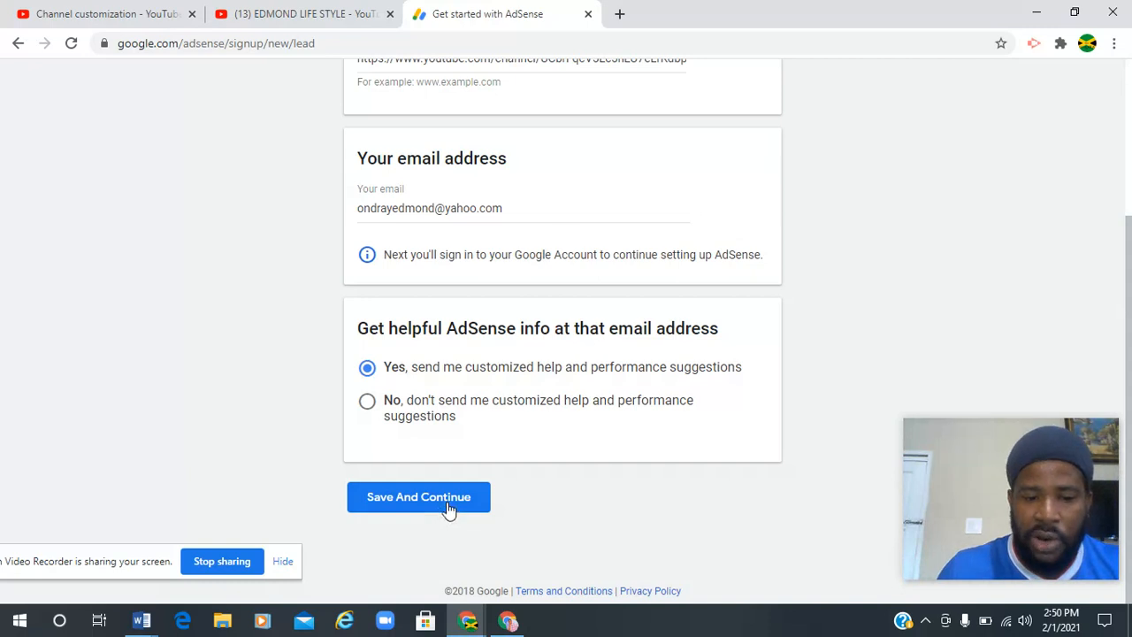
left_click(418, 496)
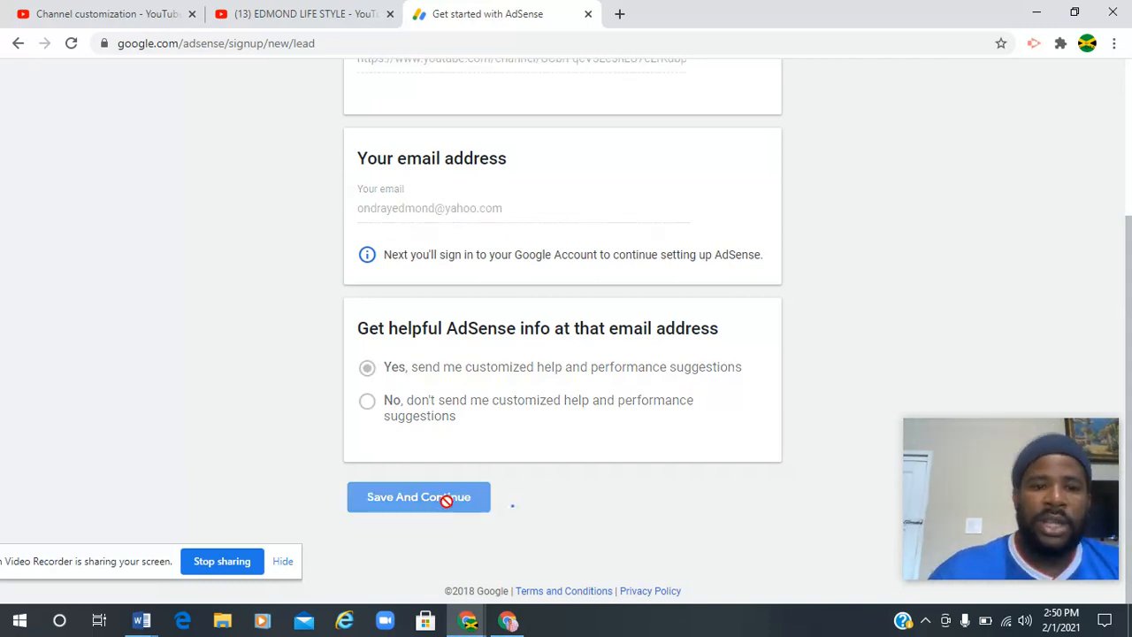
left_click(418, 497)
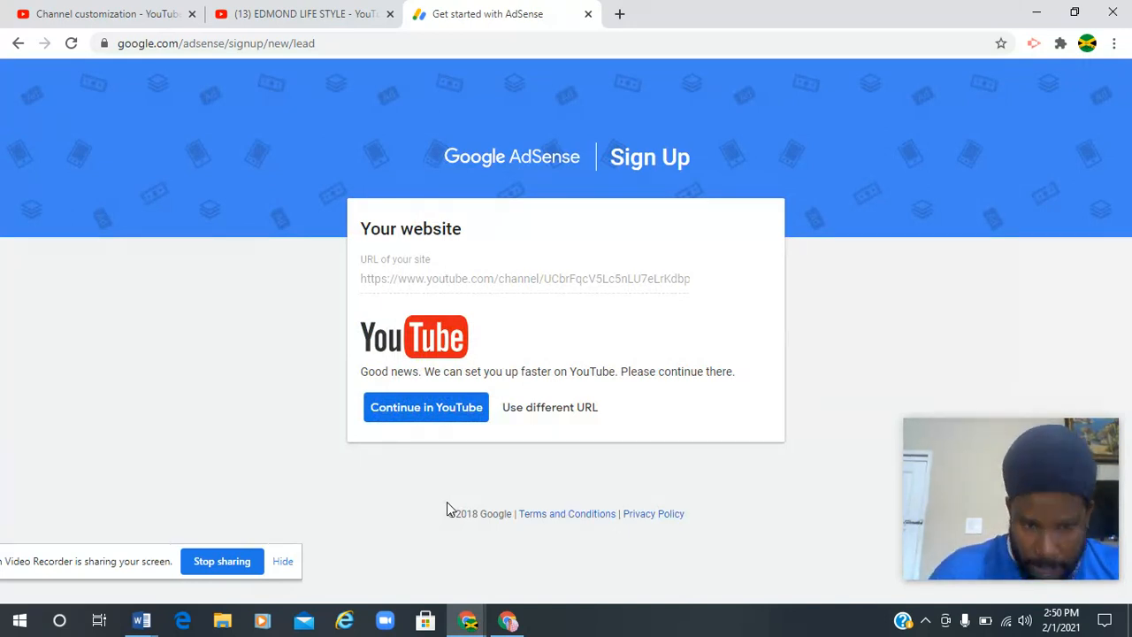
left_click(425, 407)
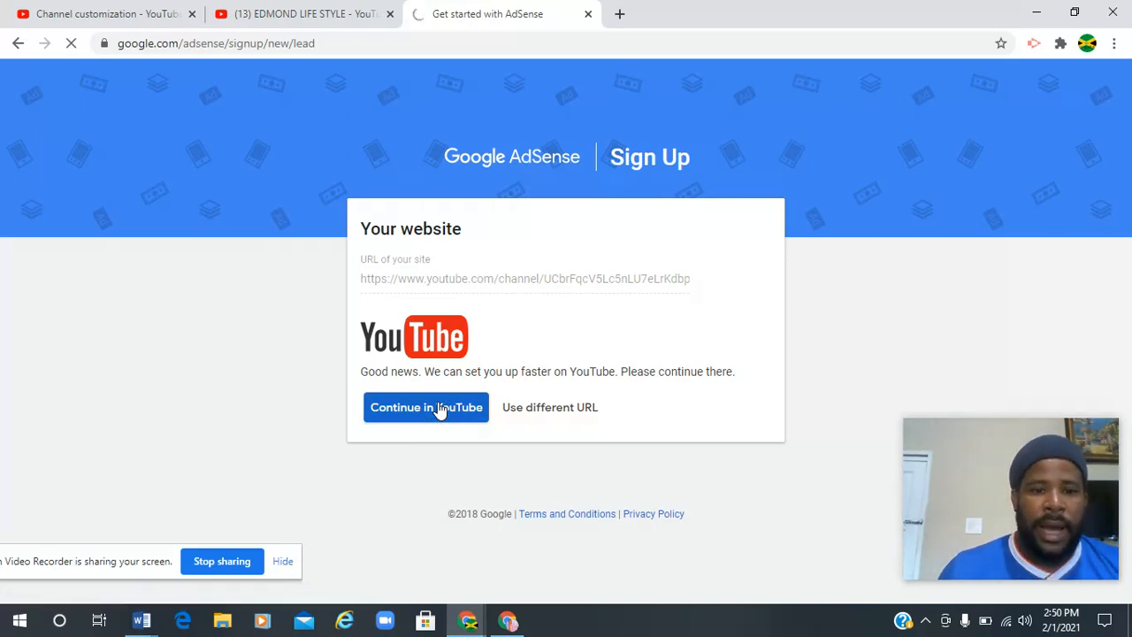
left_click(425, 407)
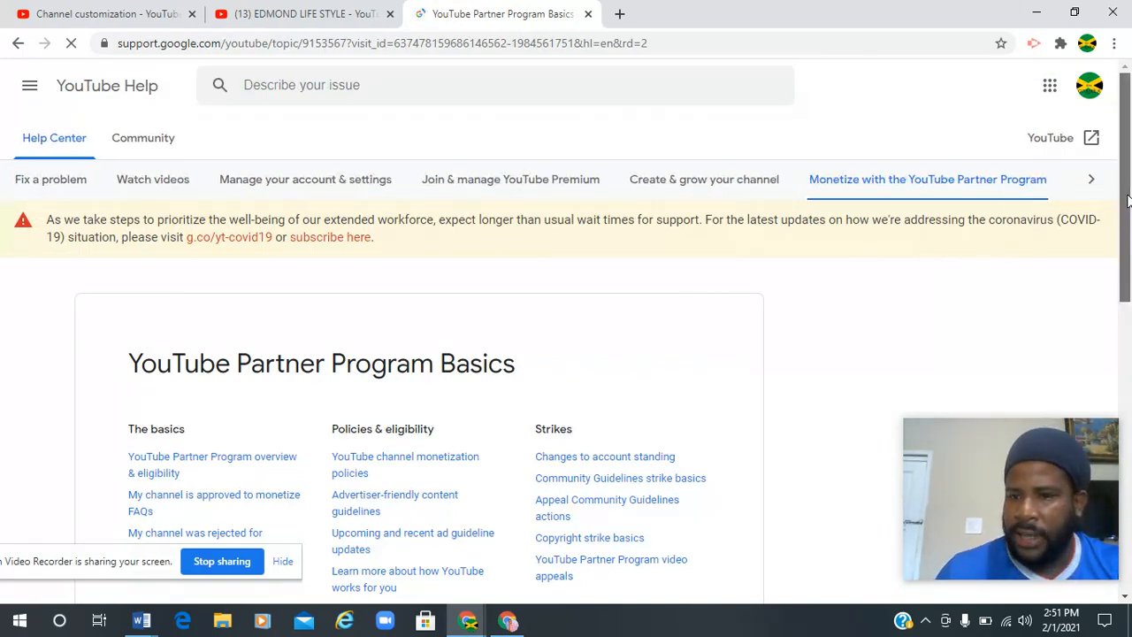
Leave the Partner Program Basics article for the EDMOND LIFE STYLE channel tab.
scroll("down", 3)
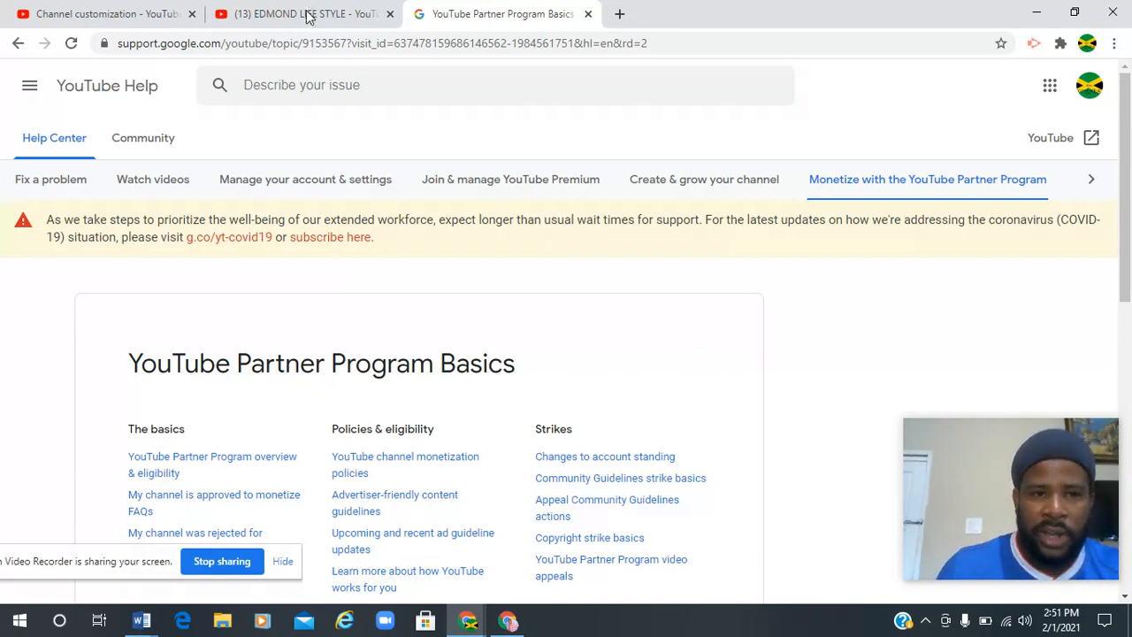
left_click(300, 13)
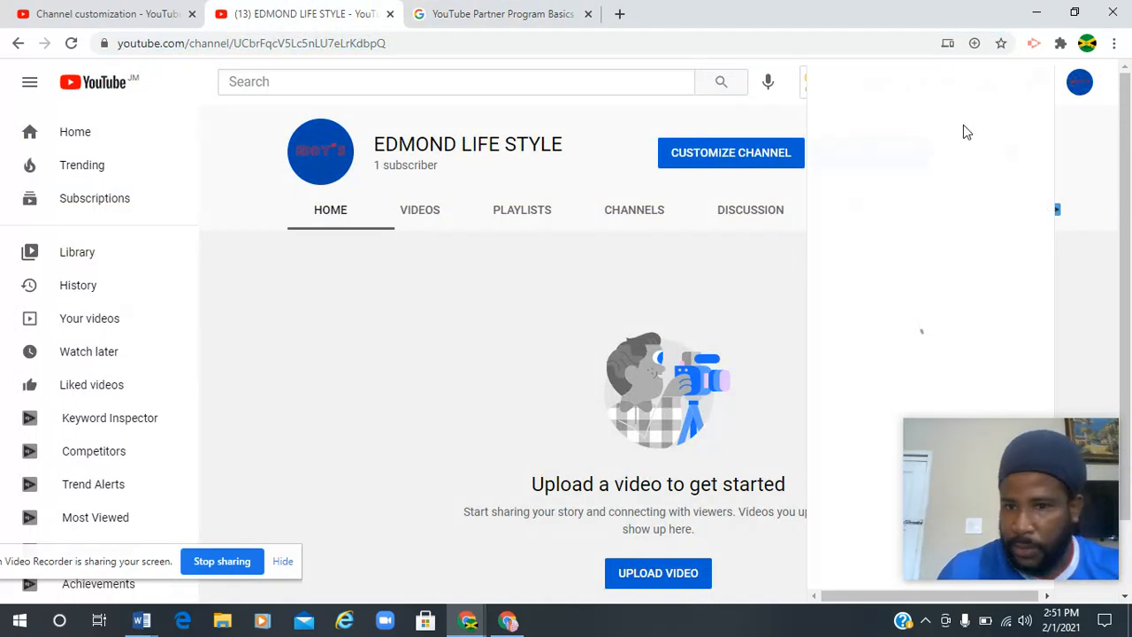
Open YouTube Studio from the avatar menu and go to the Monetization page.
left_click(1080, 82)
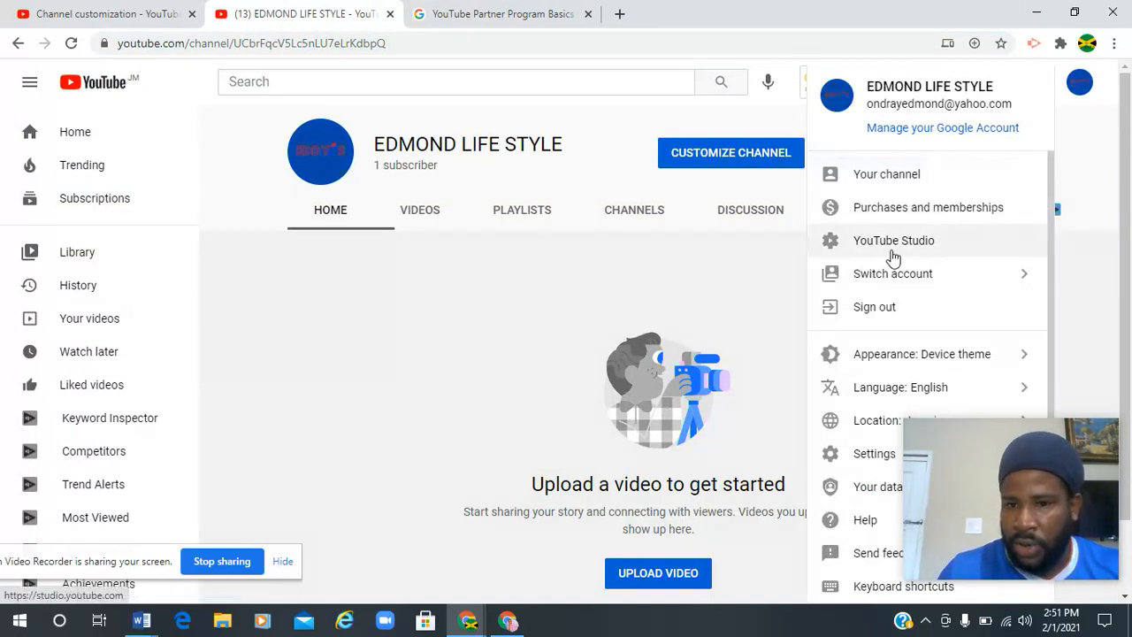
left_click(894, 240)
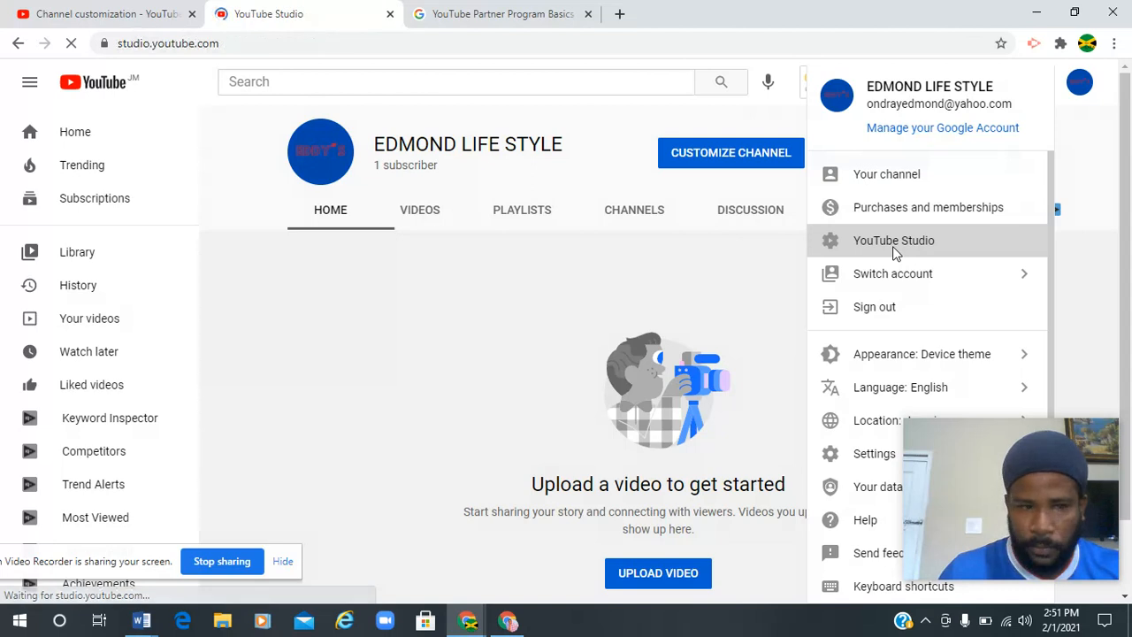
left_click(893, 240)
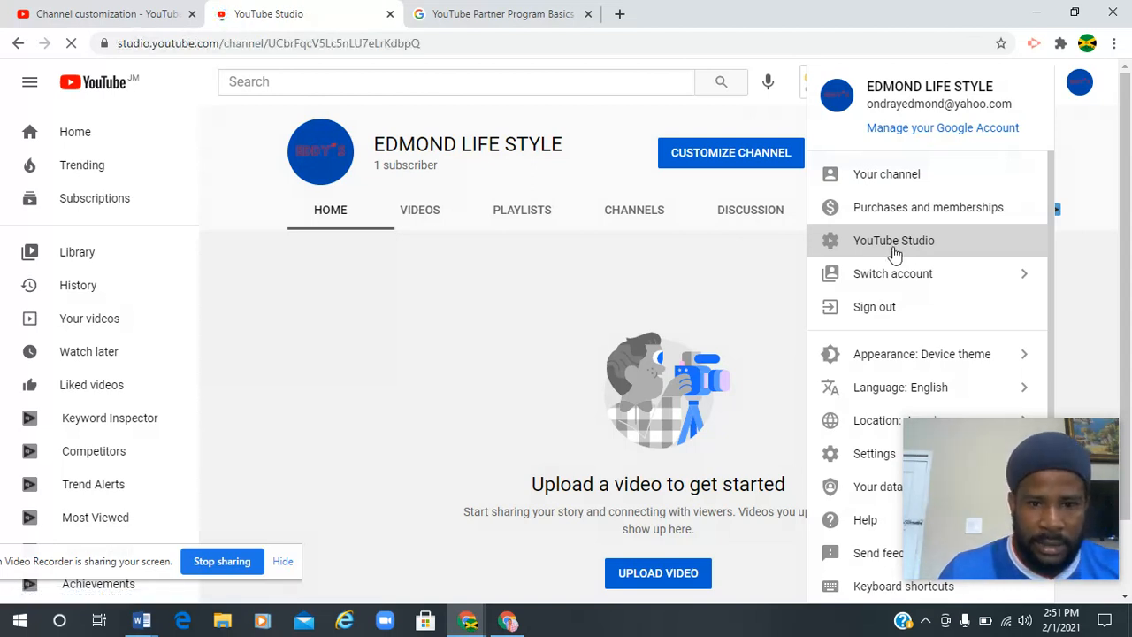
left_click(893, 240)
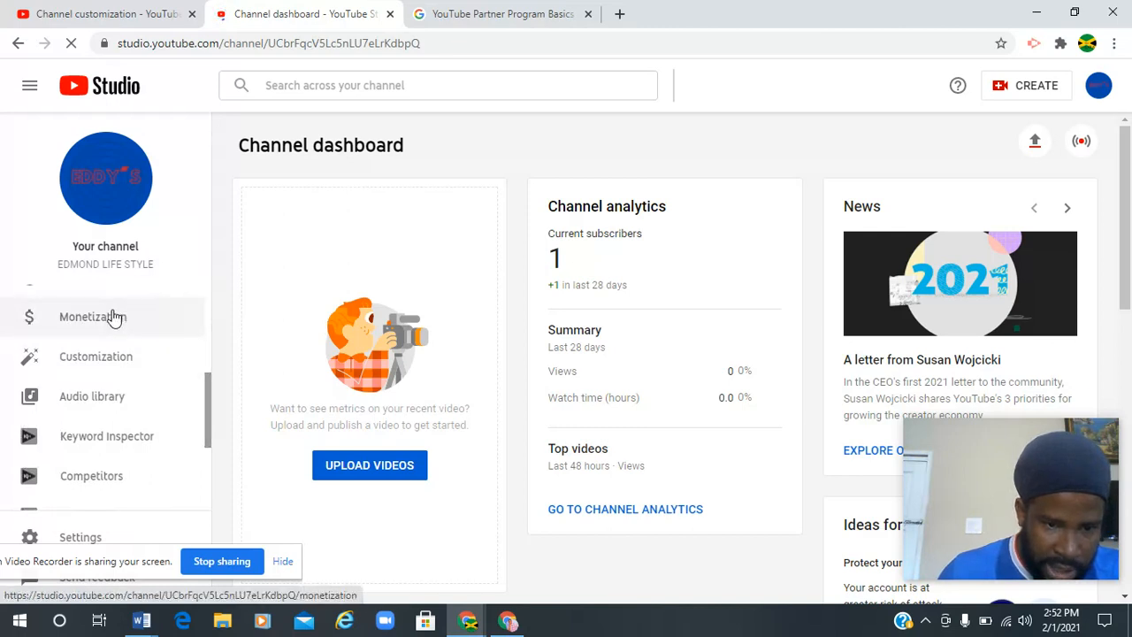
left_click(92, 316)
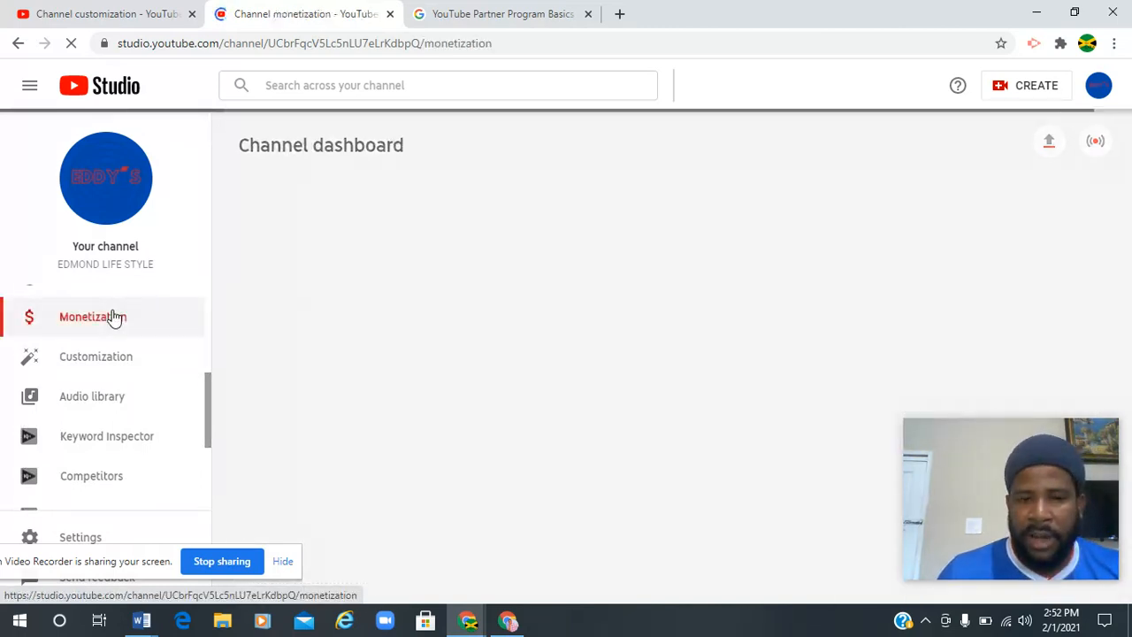
left_click(93, 316)
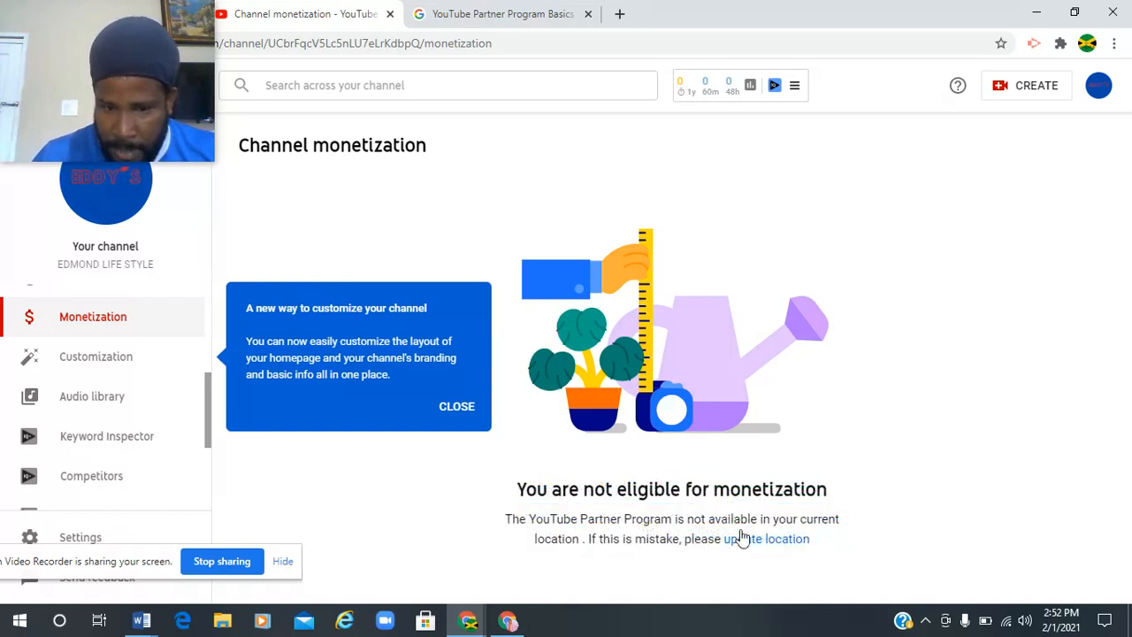
mouse_move(457, 406)
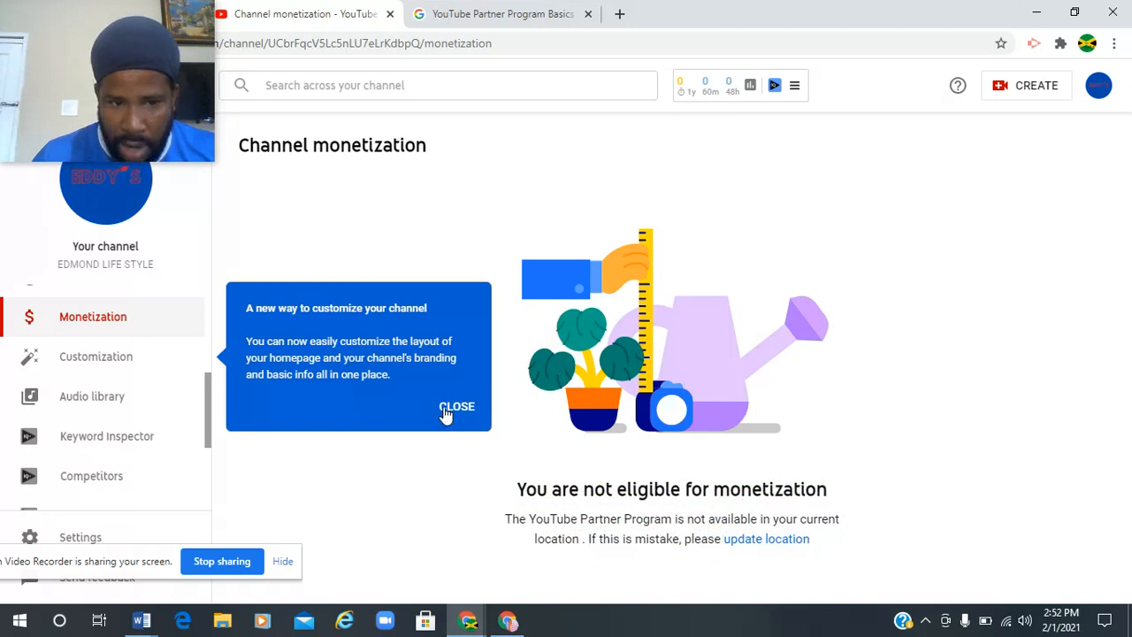
Close the customization tip and follow 'update location' to Settings > Channel > Basic info.
left_click(457, 406)
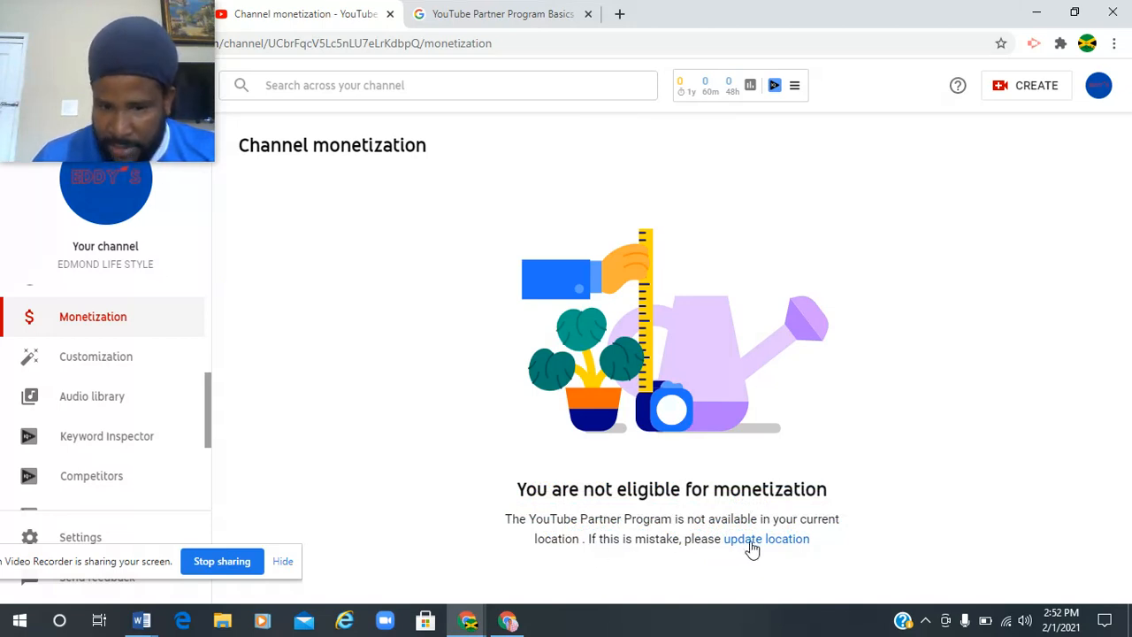
left_click(766, 538)
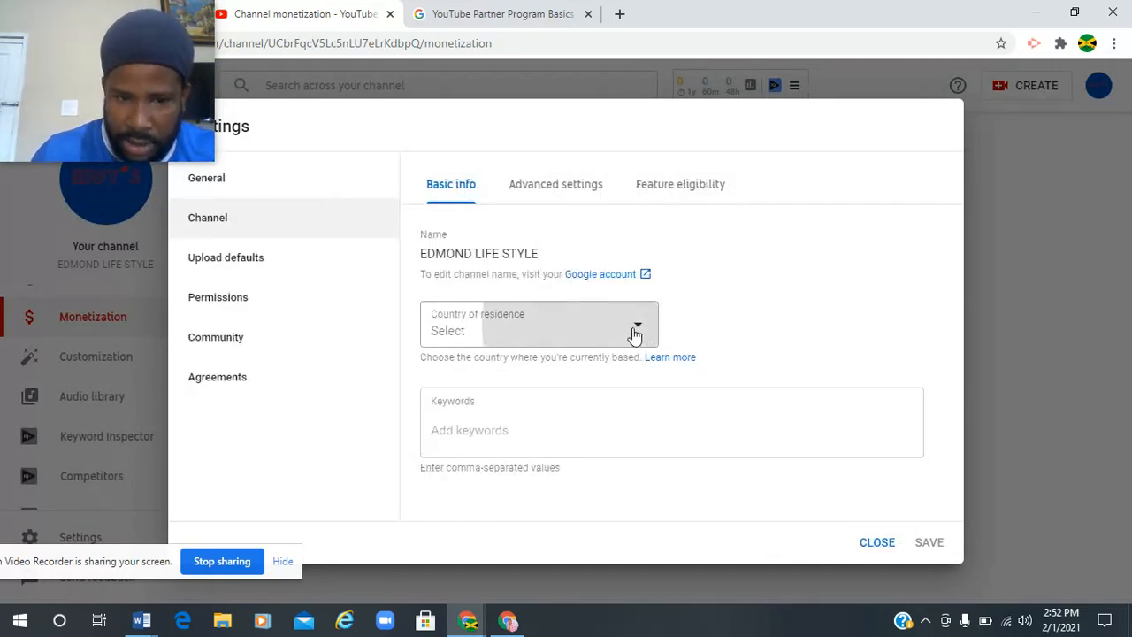
Set Country of residence to Jamaica and save the channel settings.
left_click(540, 324)
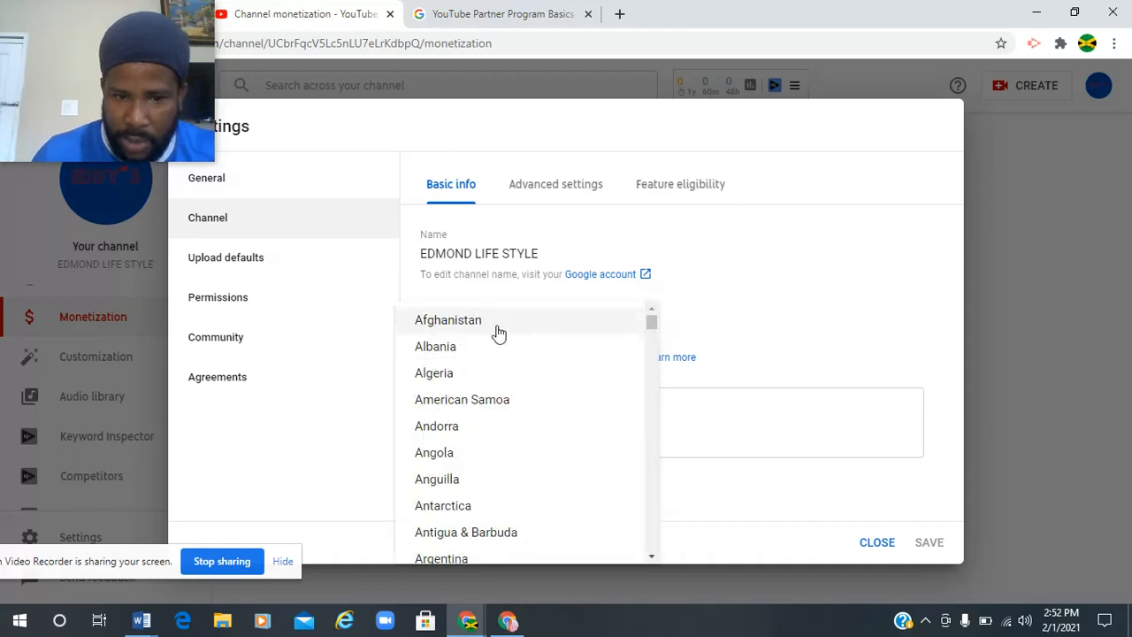
scroll("down", 3)
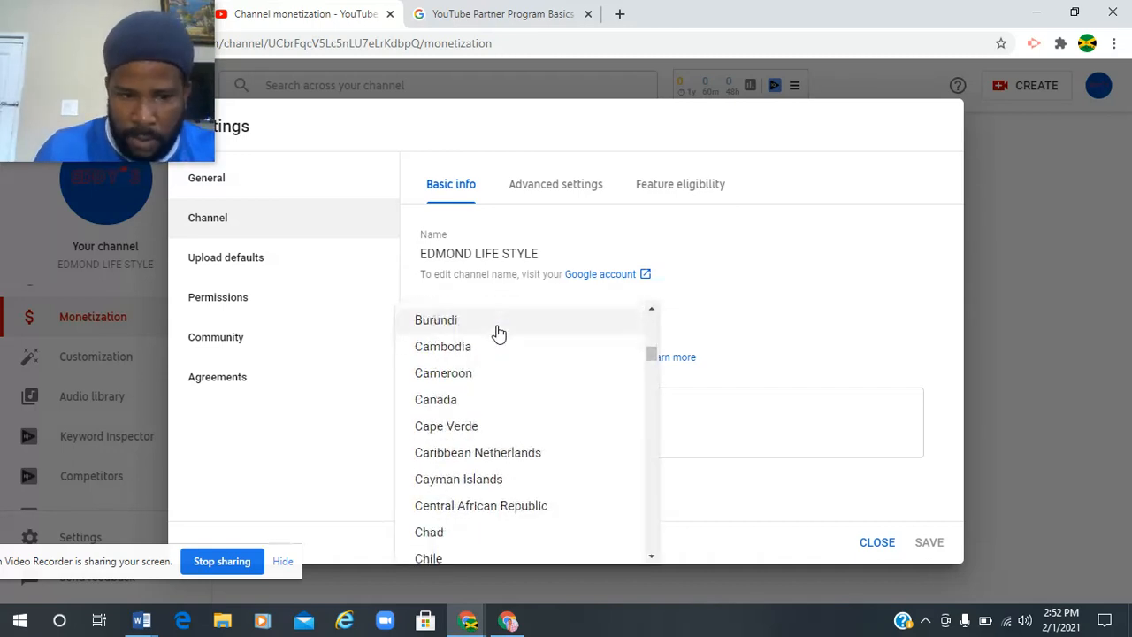
scroll("down", 3)
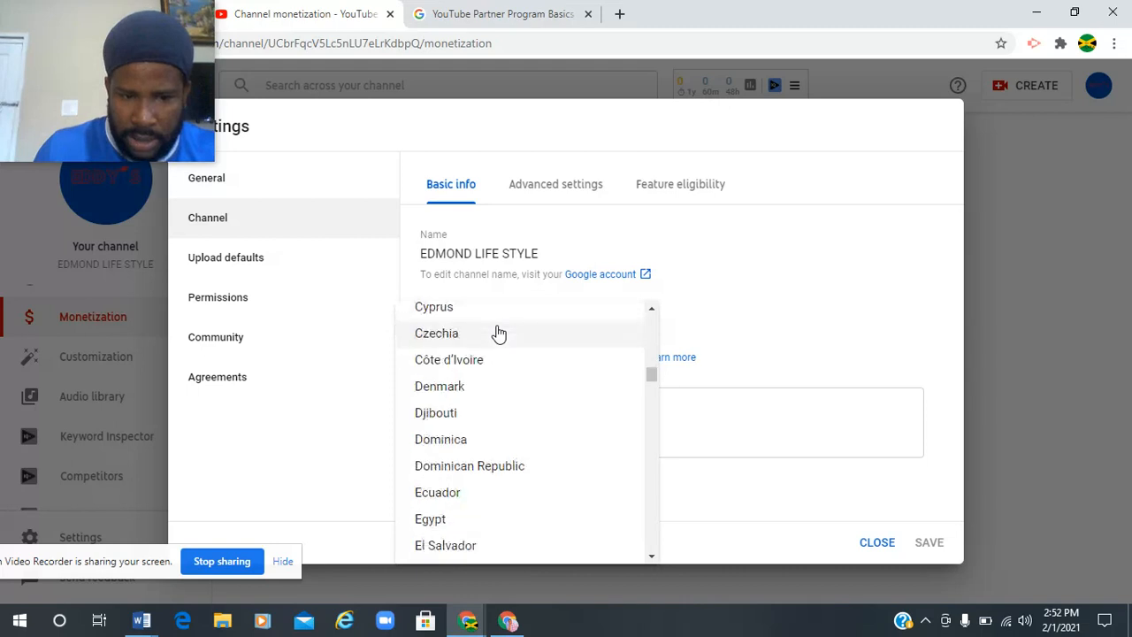
scroll("down", 3)
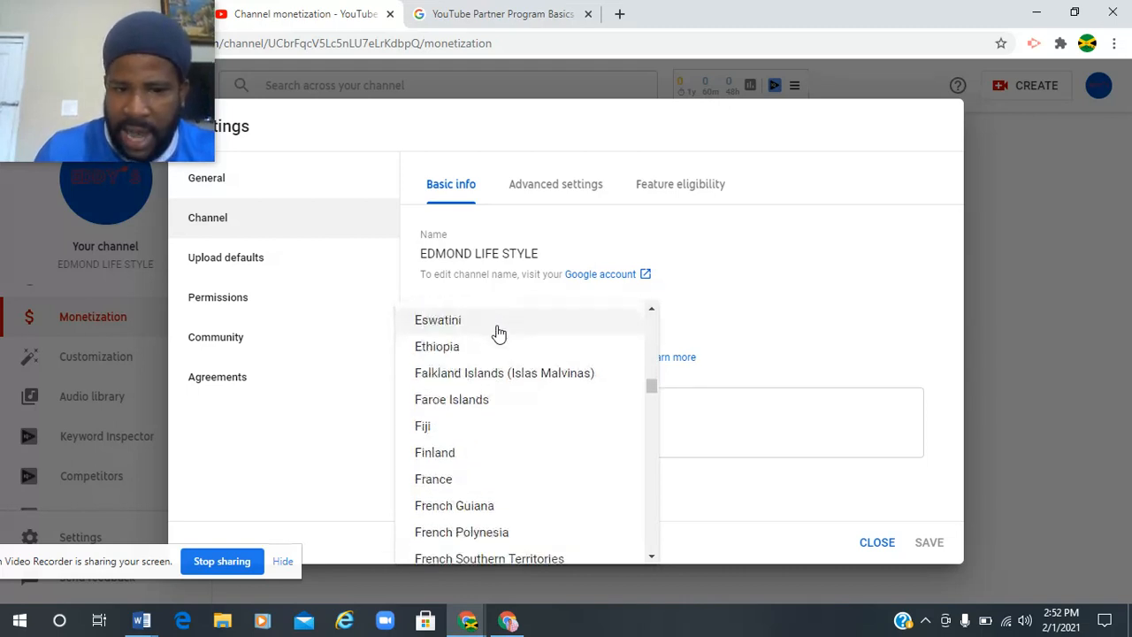
scroll("down", 3)
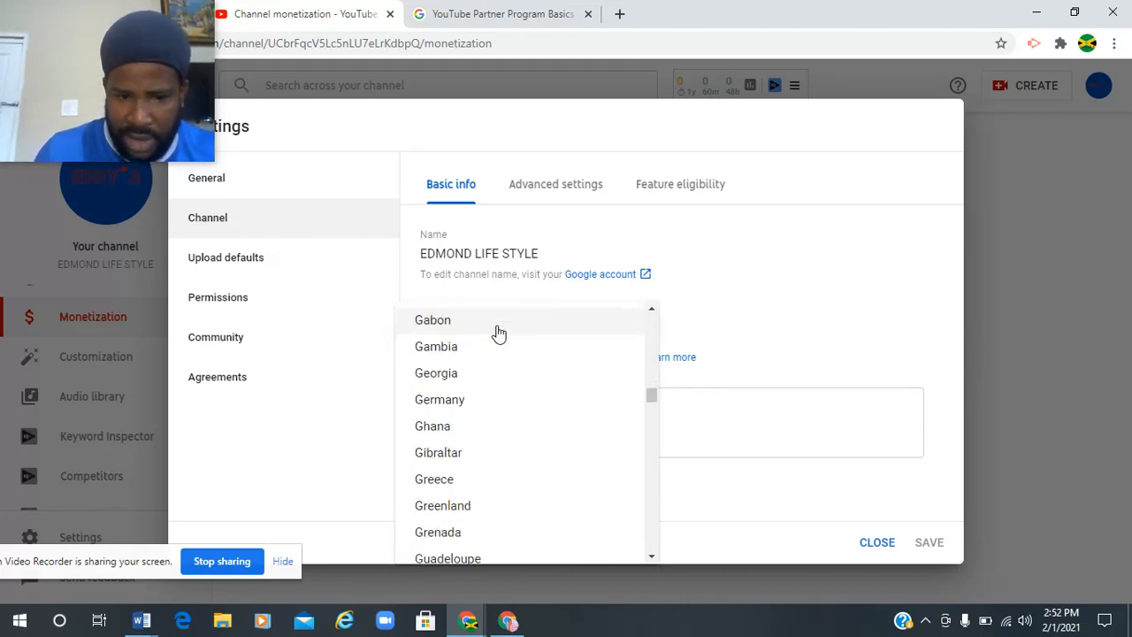
scroll("down", 3)
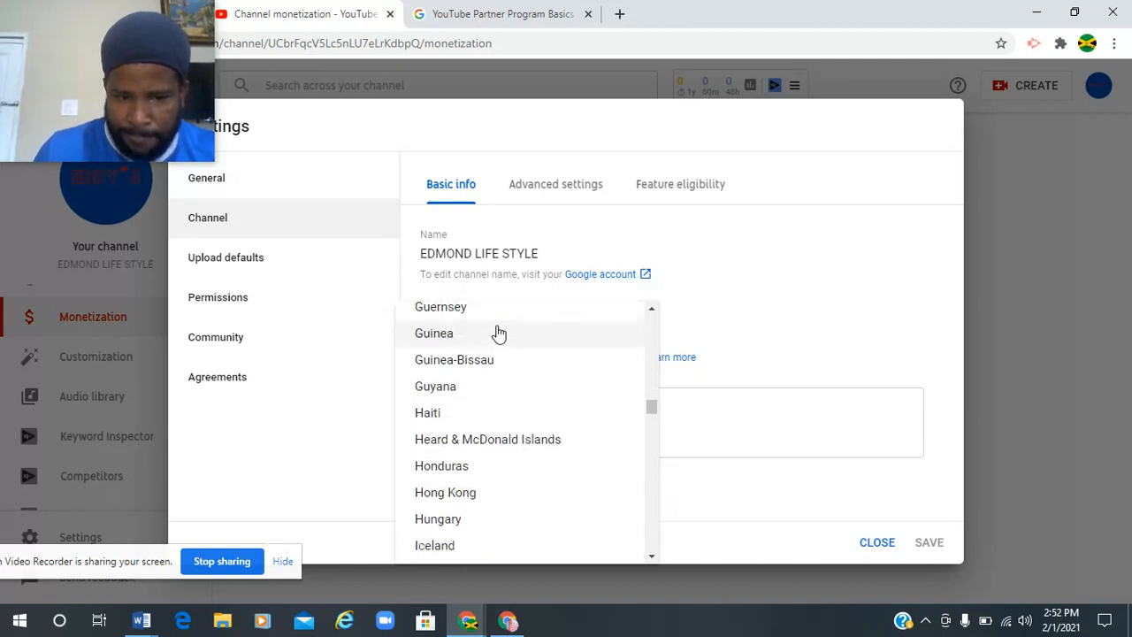
scroll("down", 3)
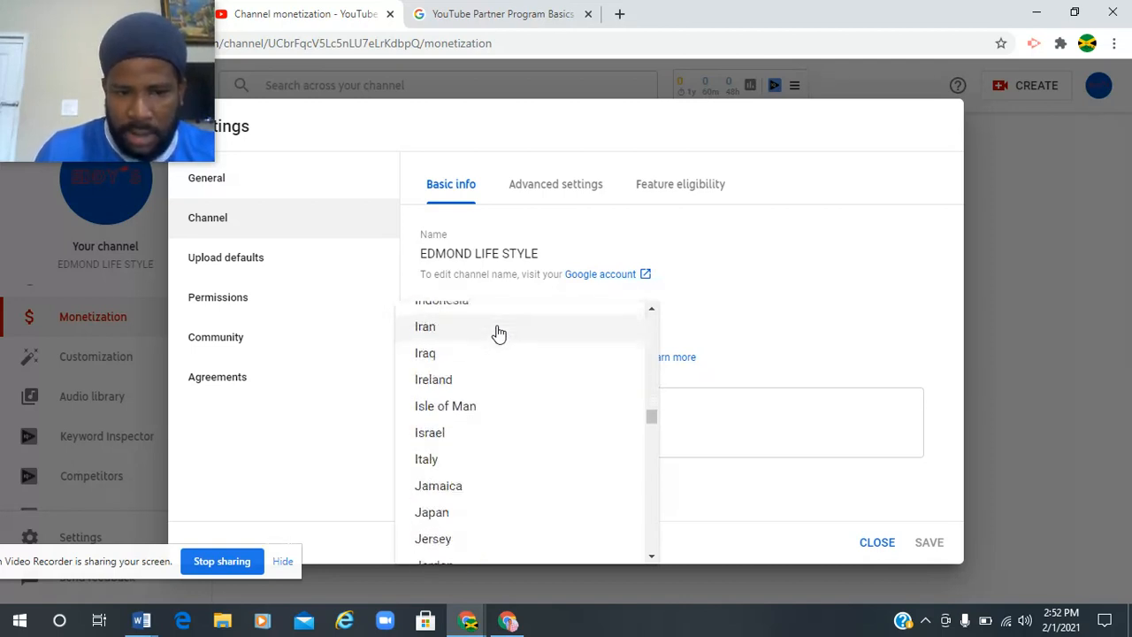
scroll("down", 3)
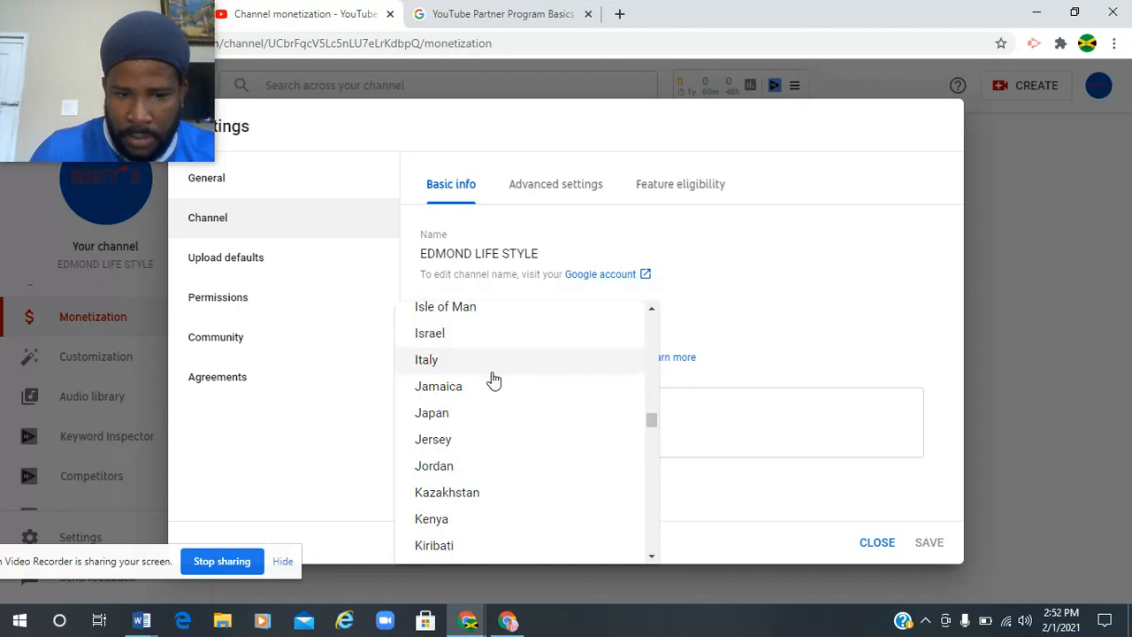
left_click(438, 386)
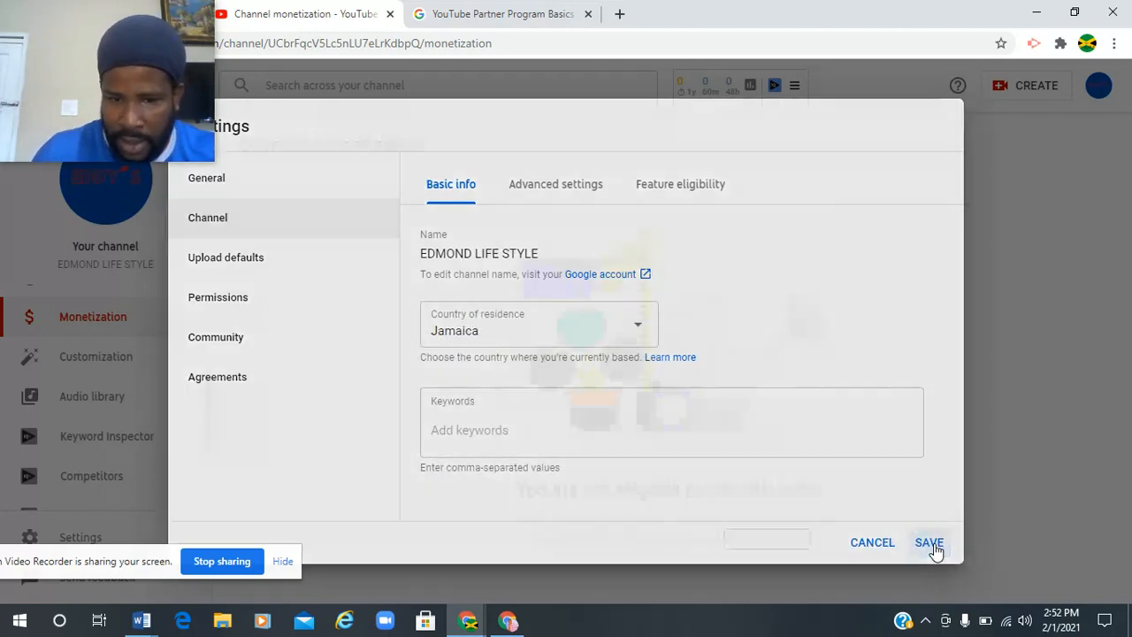
left_click(928, 542)
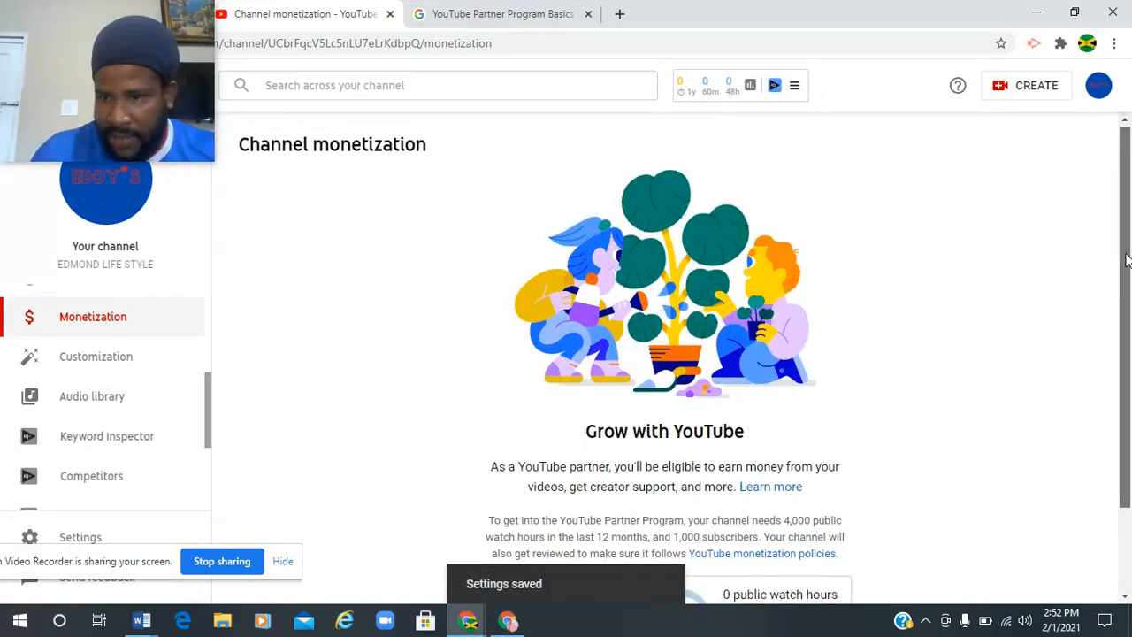
Choose NOTIFY ME WHEN I'M ELIGIBLE on the monetization page.
scroll("down", 3)
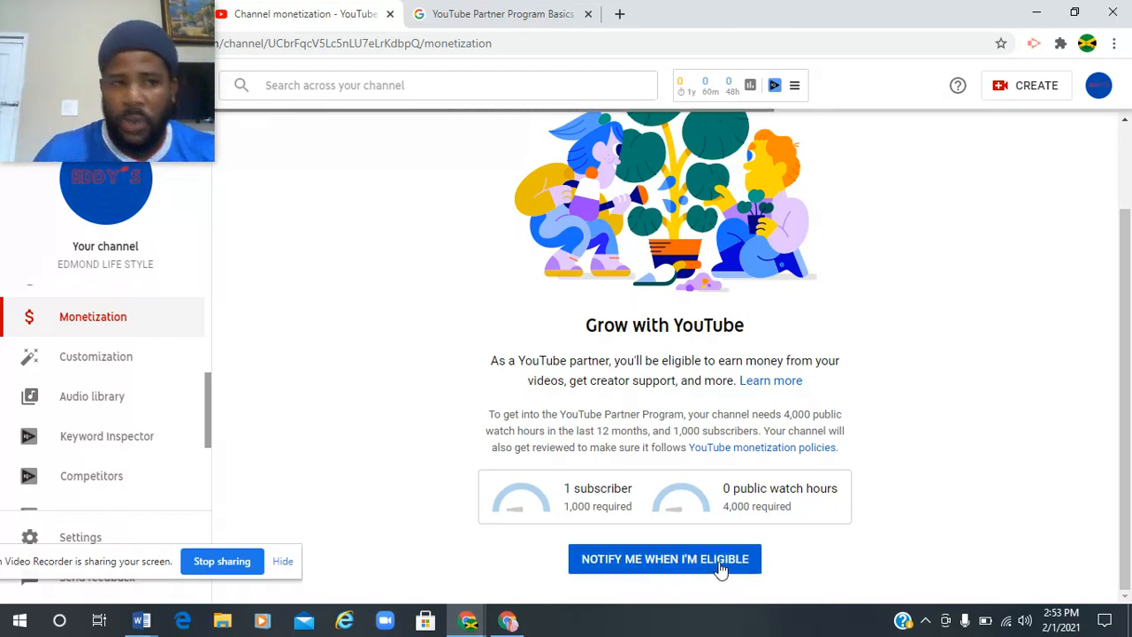
left_click(664, 558)
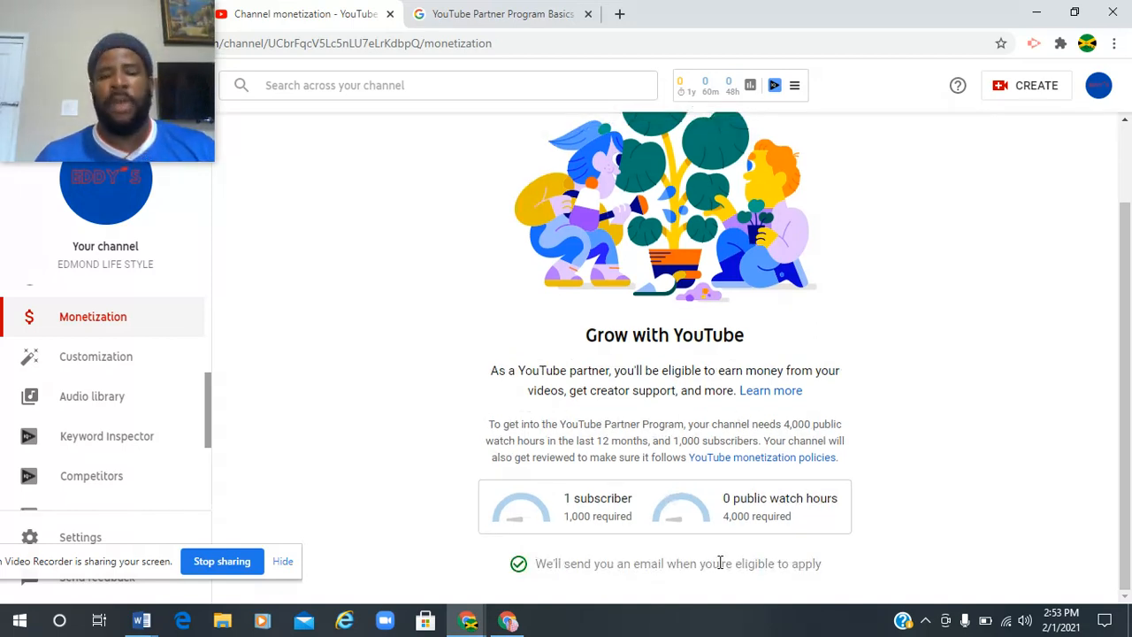
mouse_move(882, 502)
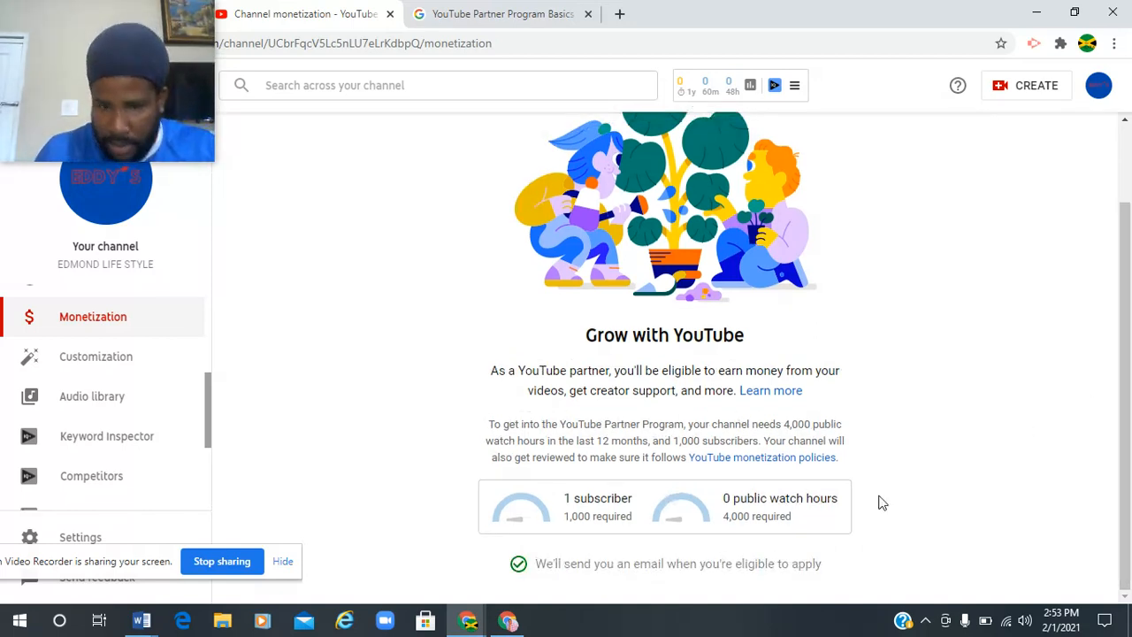